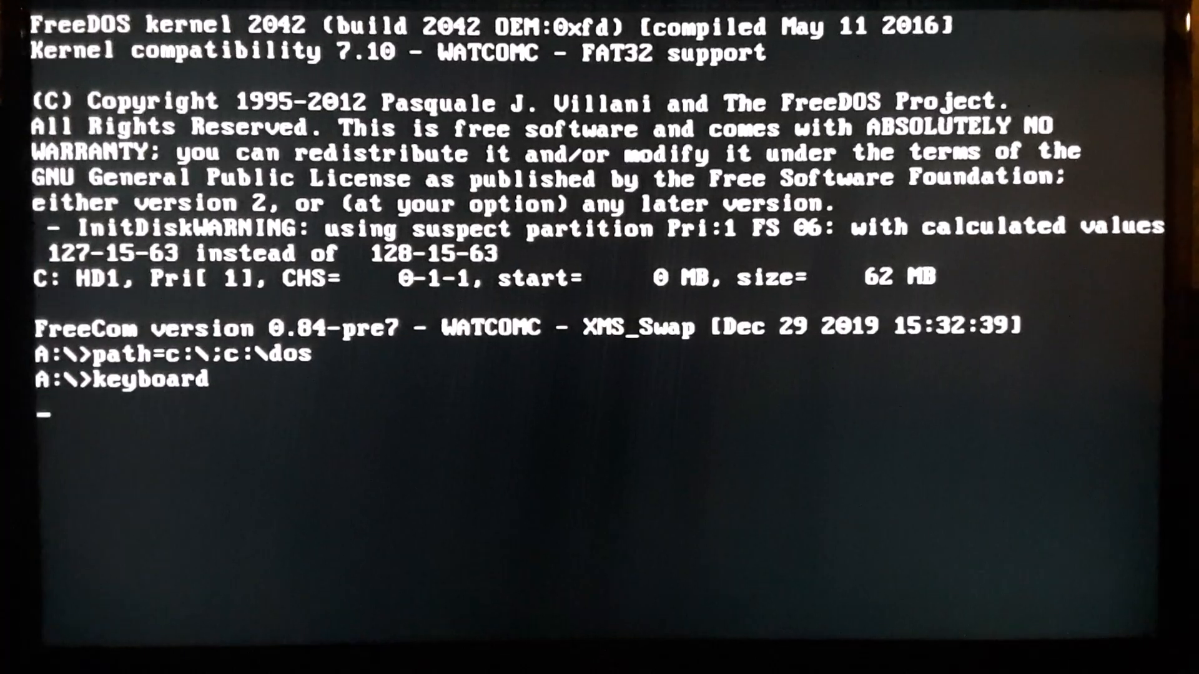
Answer the boot prompt so FreeDOS starts and the C drive listing appears
type("P")
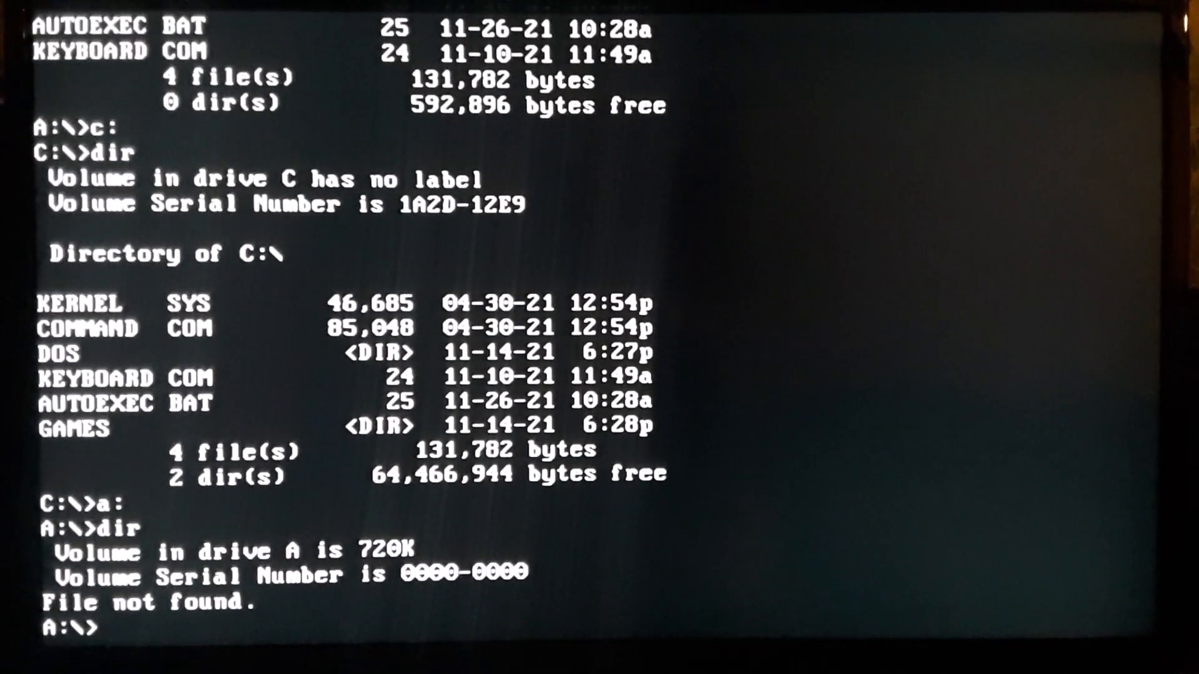
Switch to drive C and change into the DOS directory
type("c:")
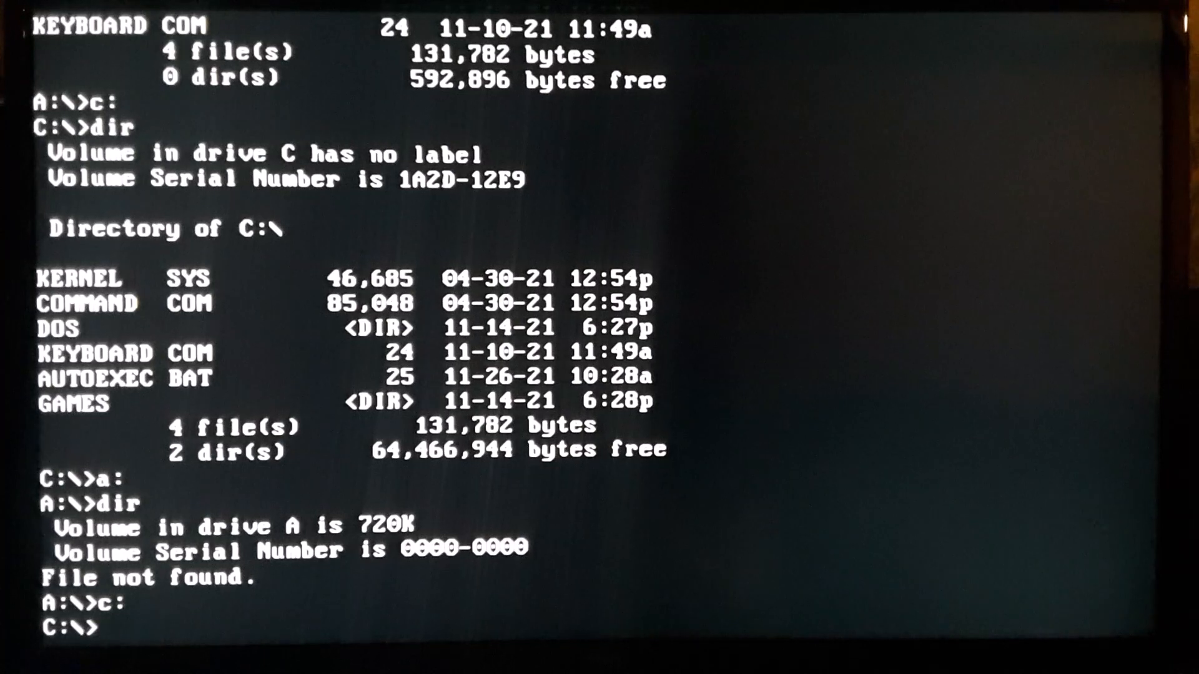
type("cd dos")
type("format a:")
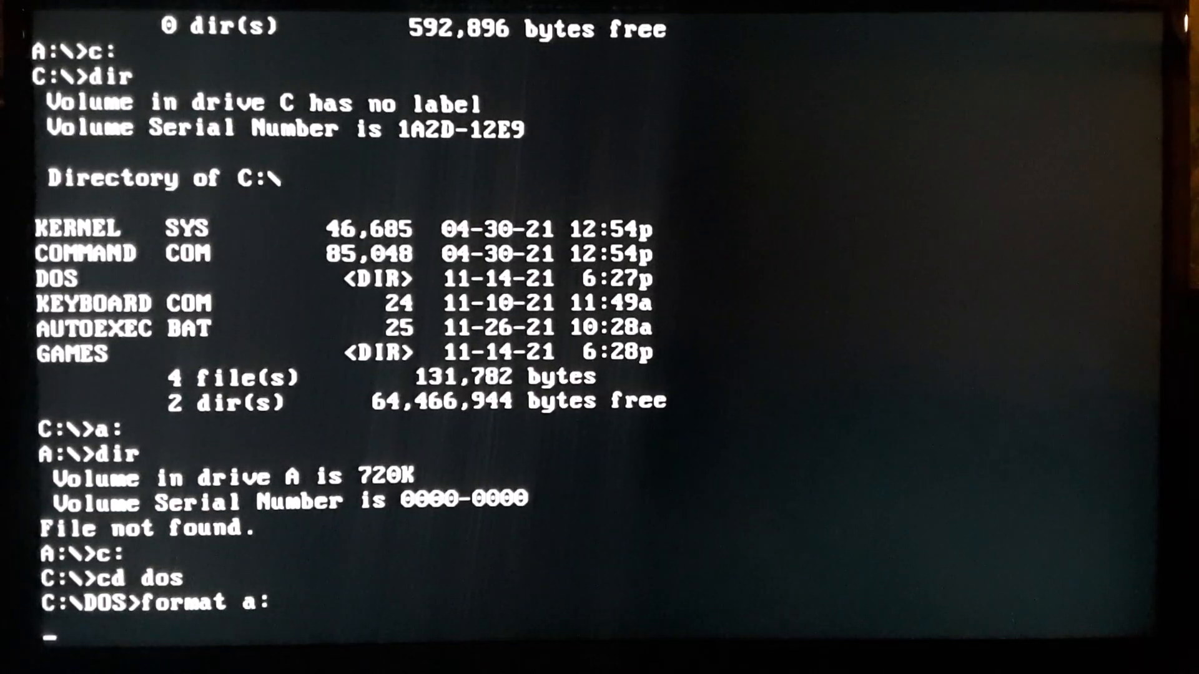
Run format on drive A and confirm the diskette is inserted; it ends with Error 53
key("Enter")
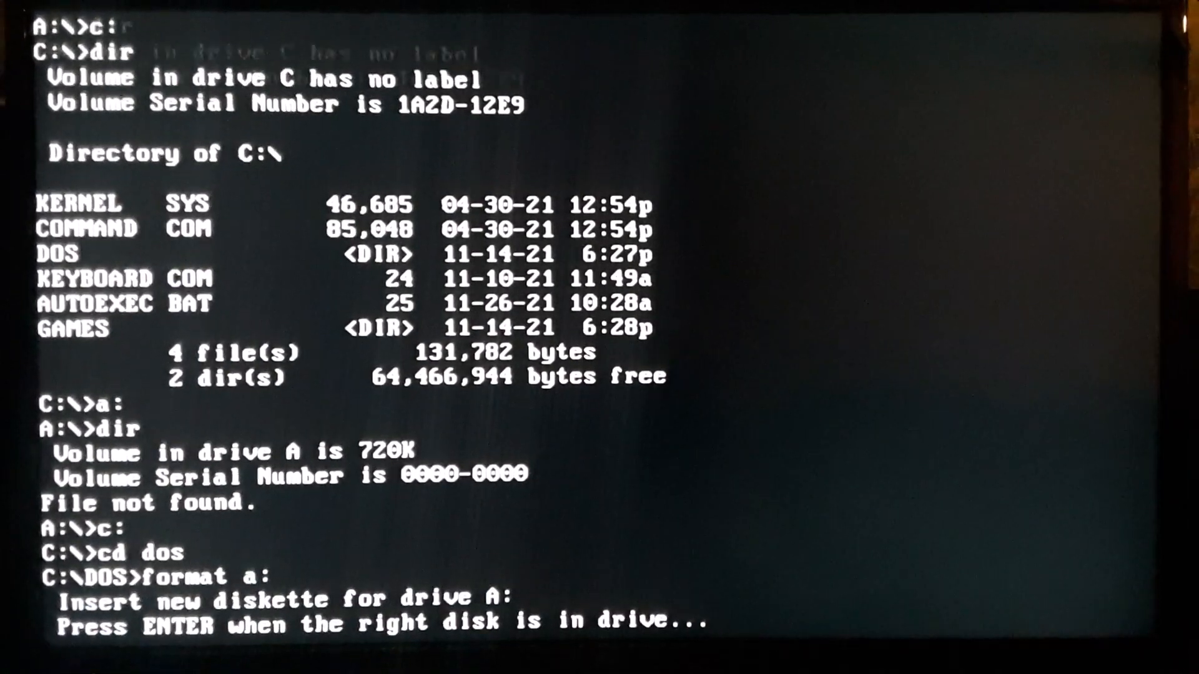
key("enter")
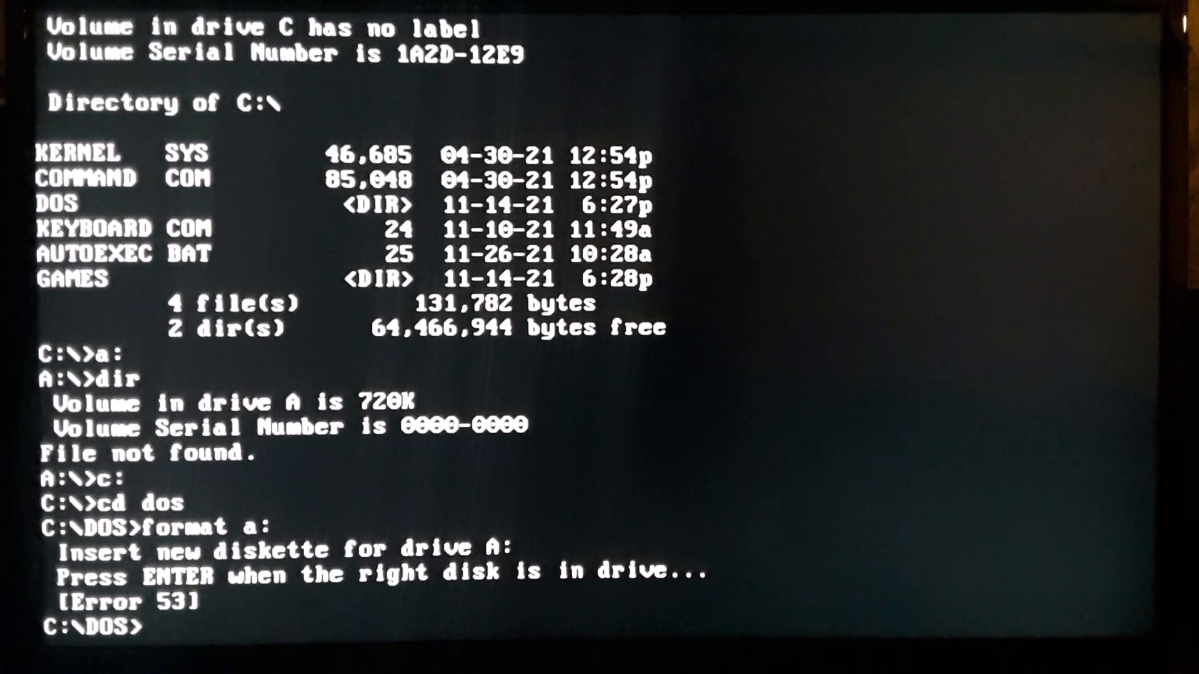
Retry format a: with the /F:720 size option; it again ends with Error 53
type("format a: /F:720")
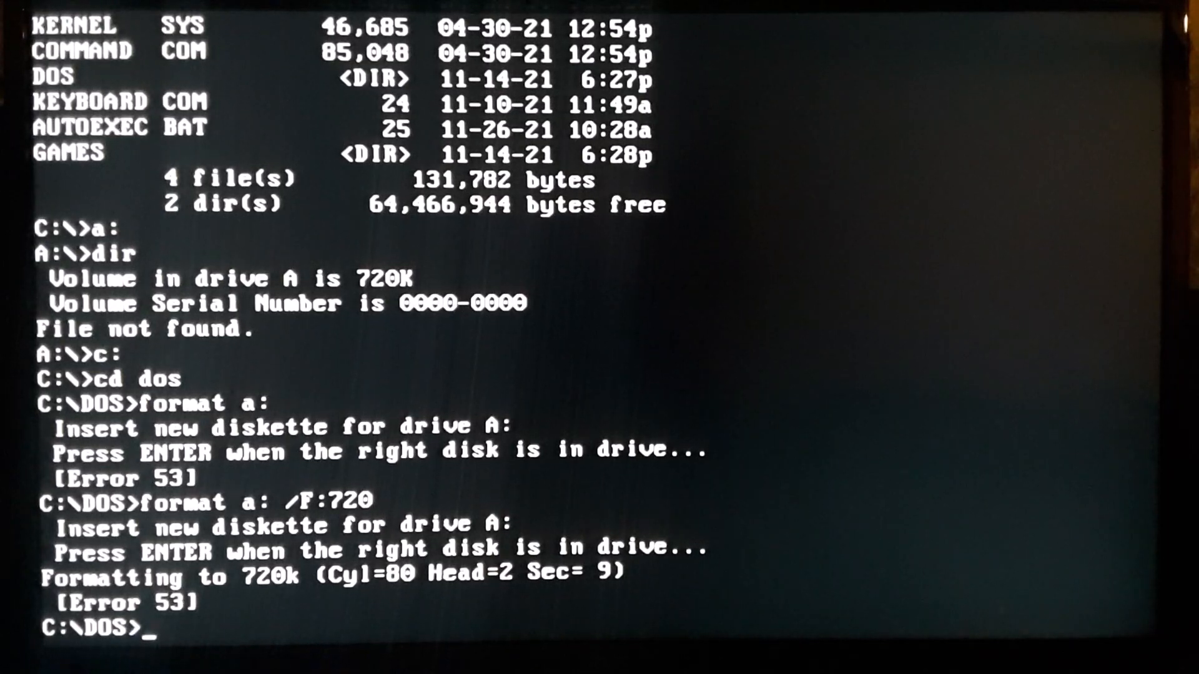
type("format a: /F:720")
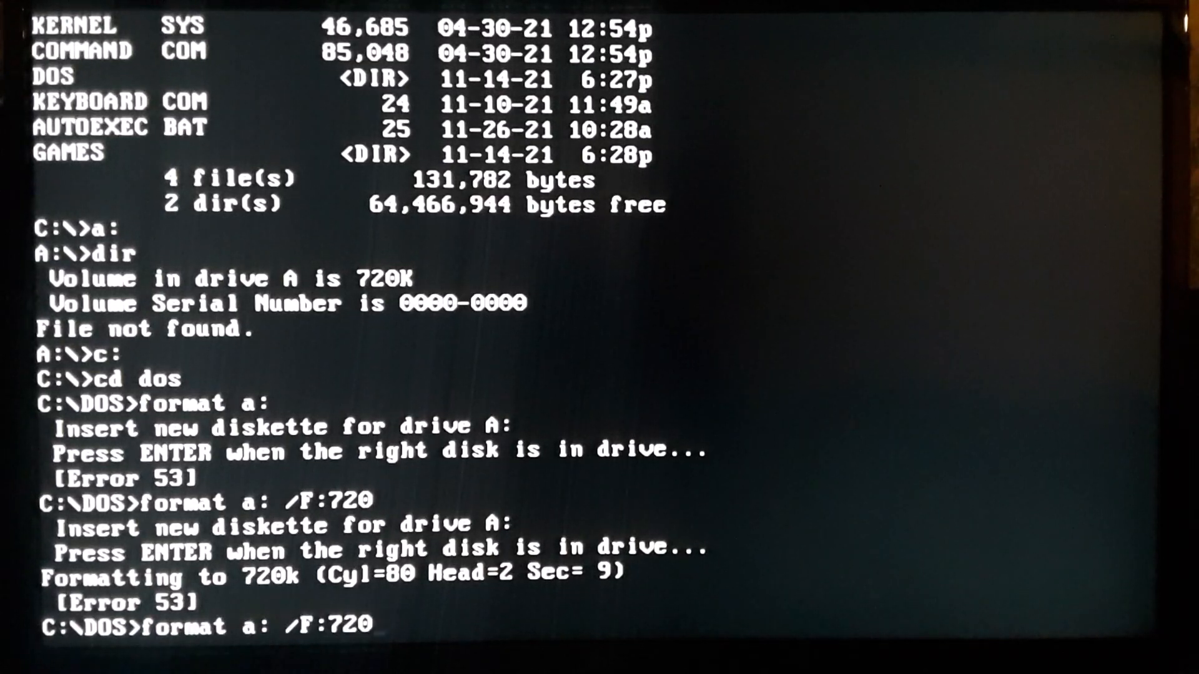